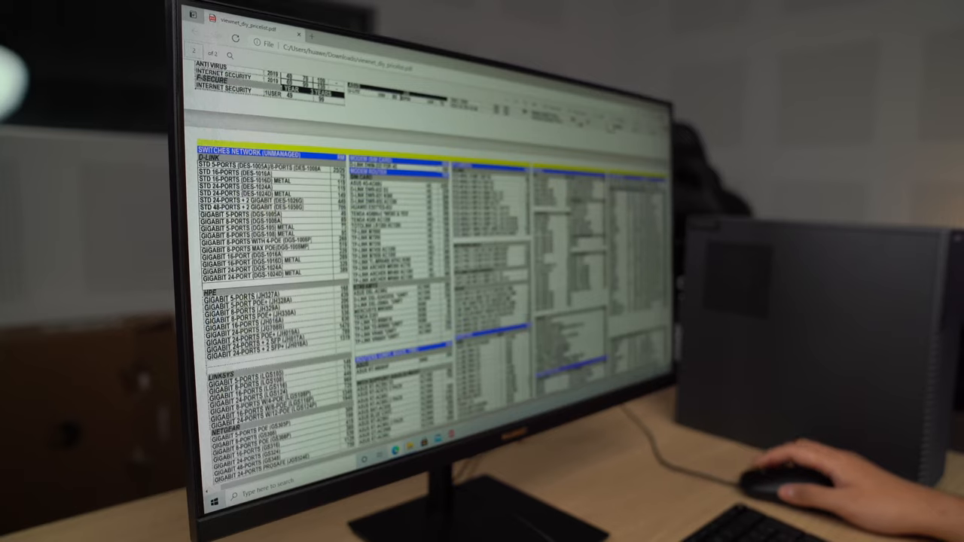
pyautogui.scroll(3)
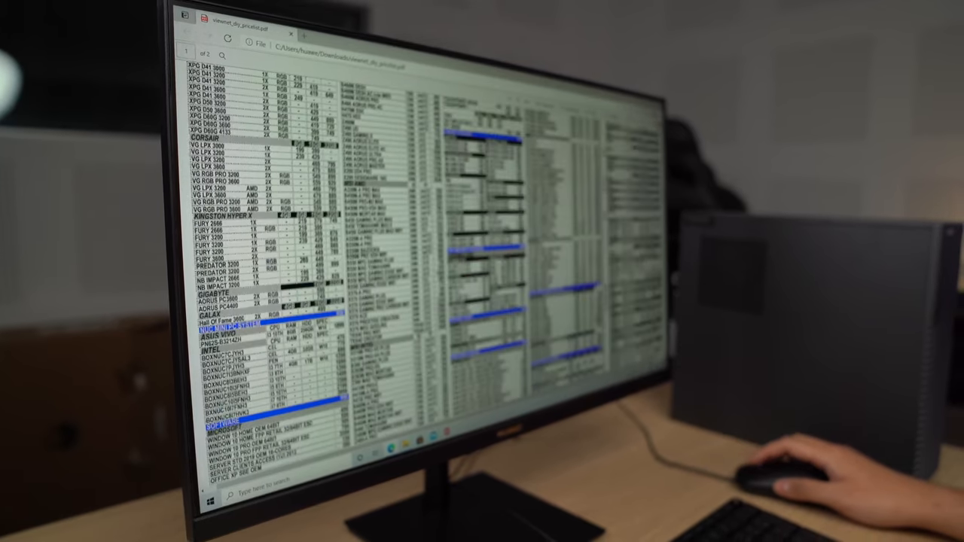
pyautogui.scroll(3)
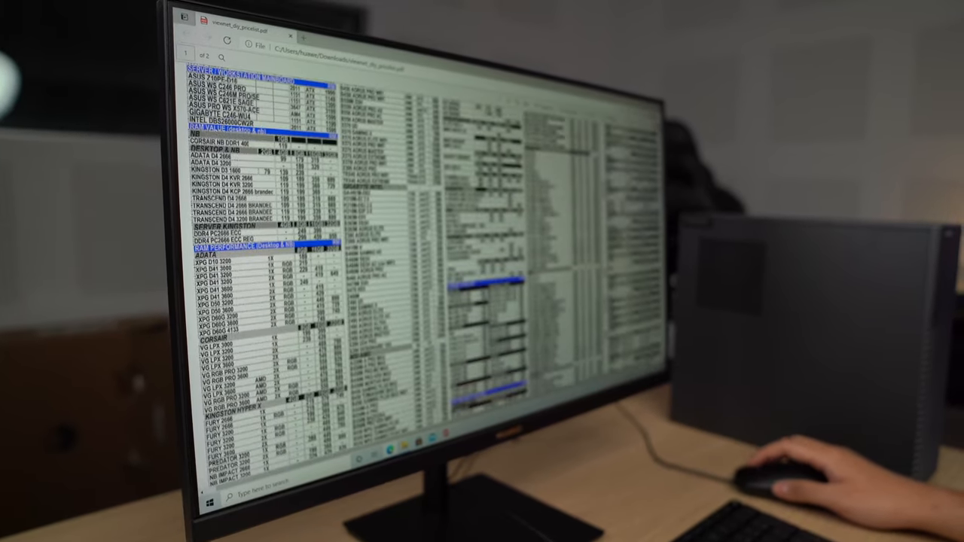